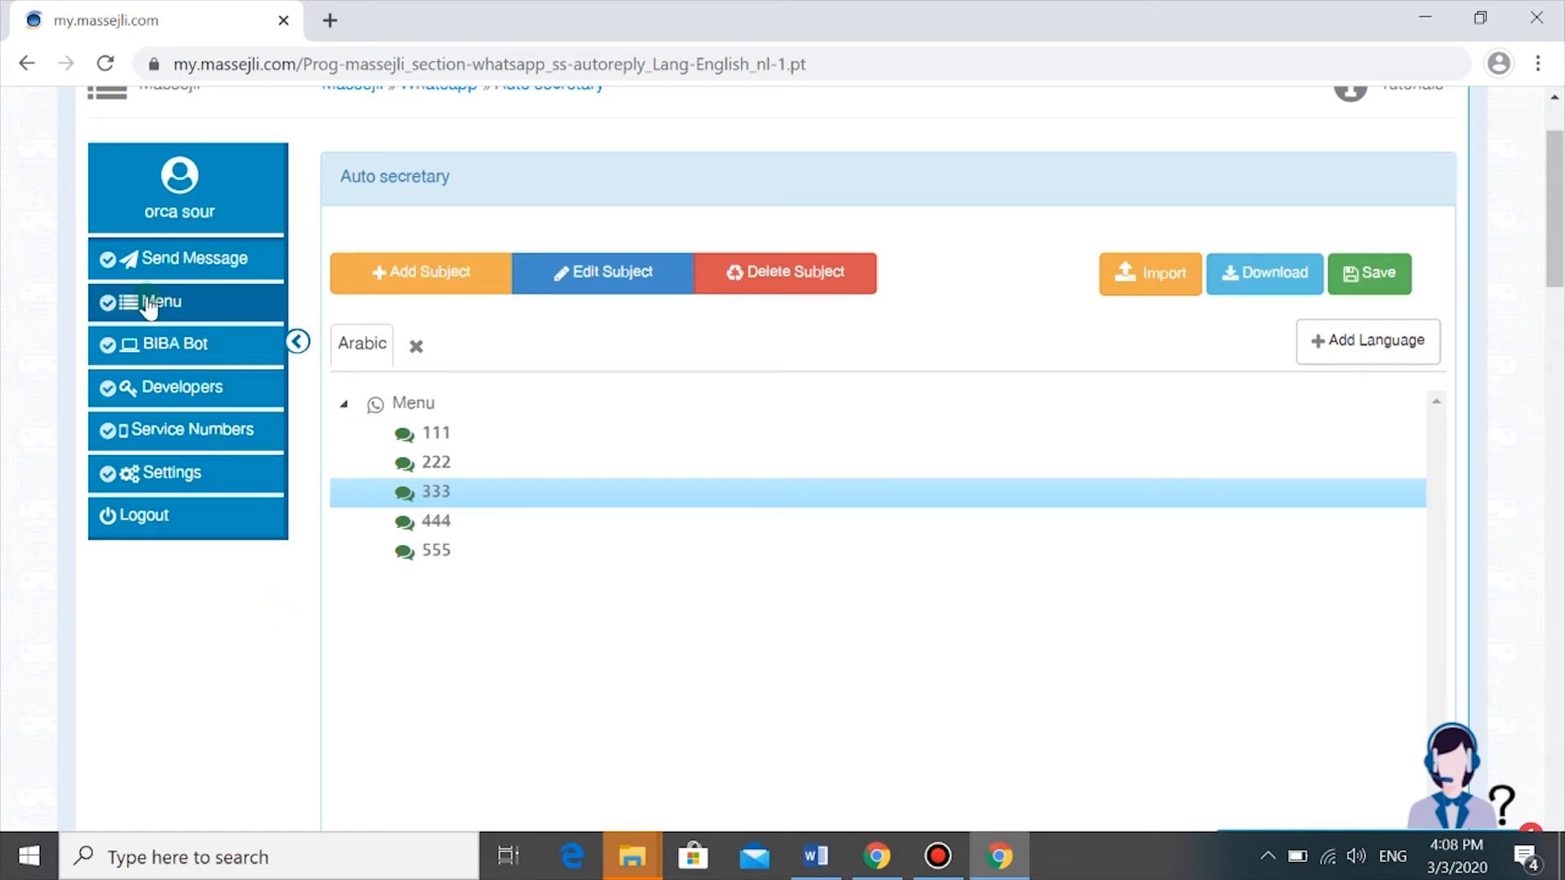
{"action": "mouse_move", "coordinate": [210, 317]}
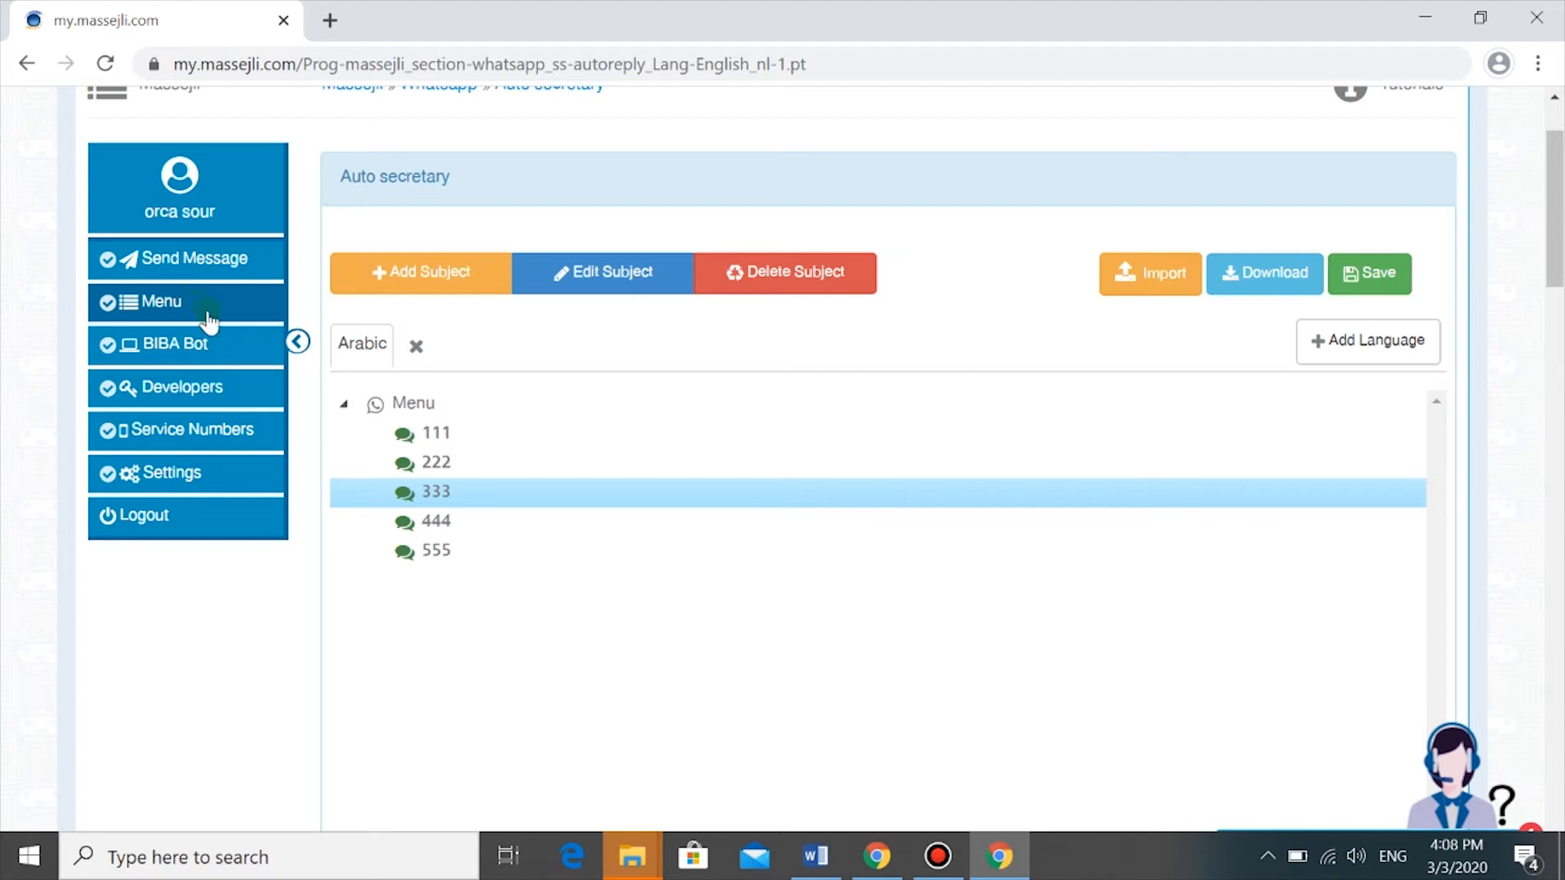
{"action": "mouse_move", "coordinate": [472, 429]}
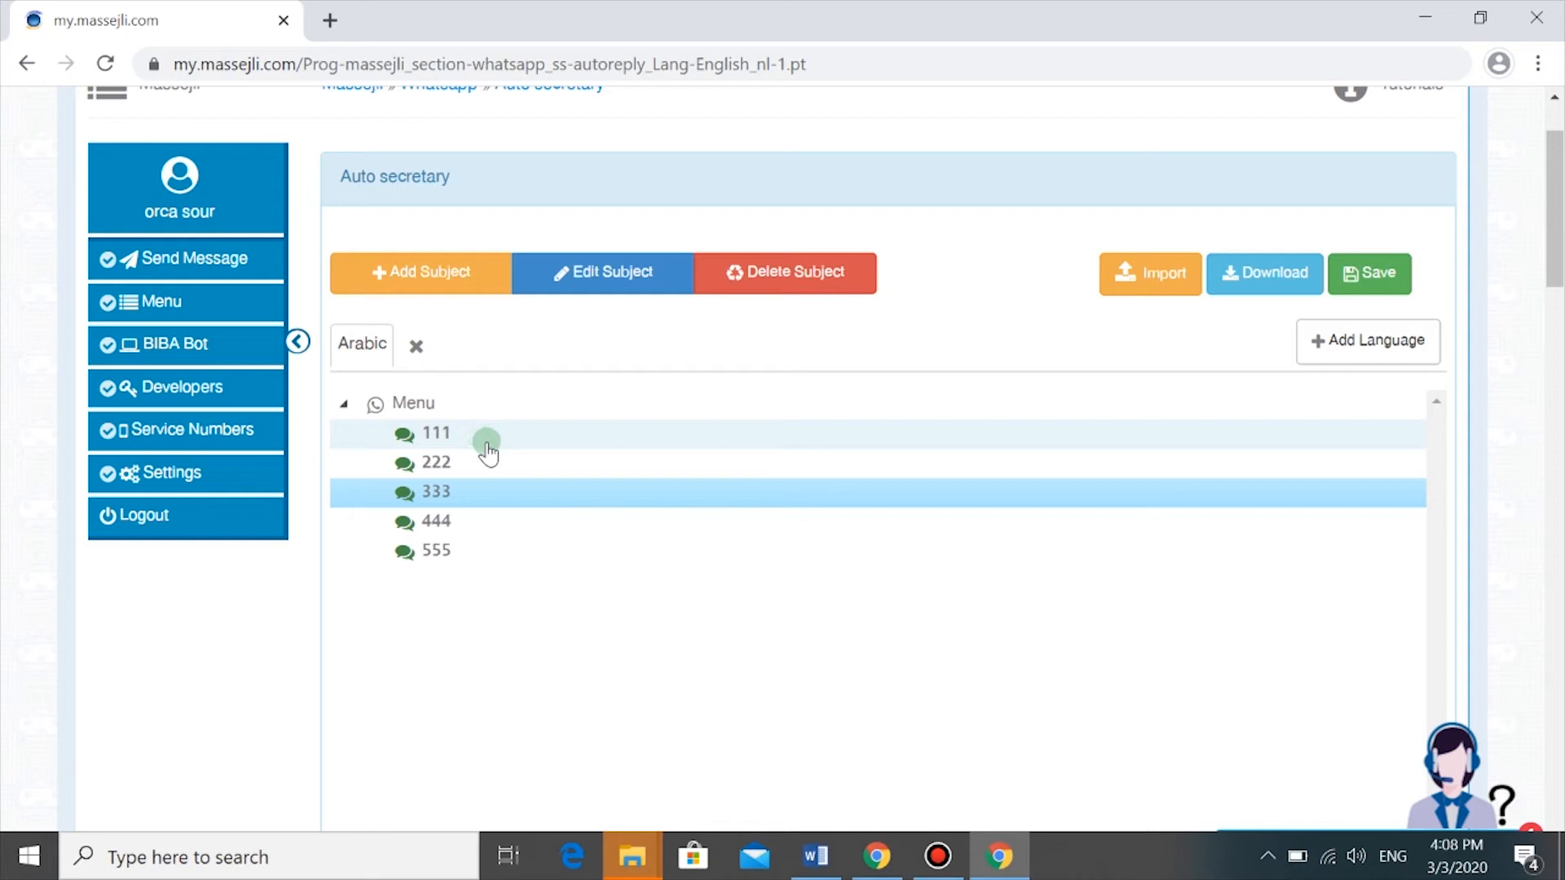
{"action": "mouse_move", "coordinate": [496, 462]}
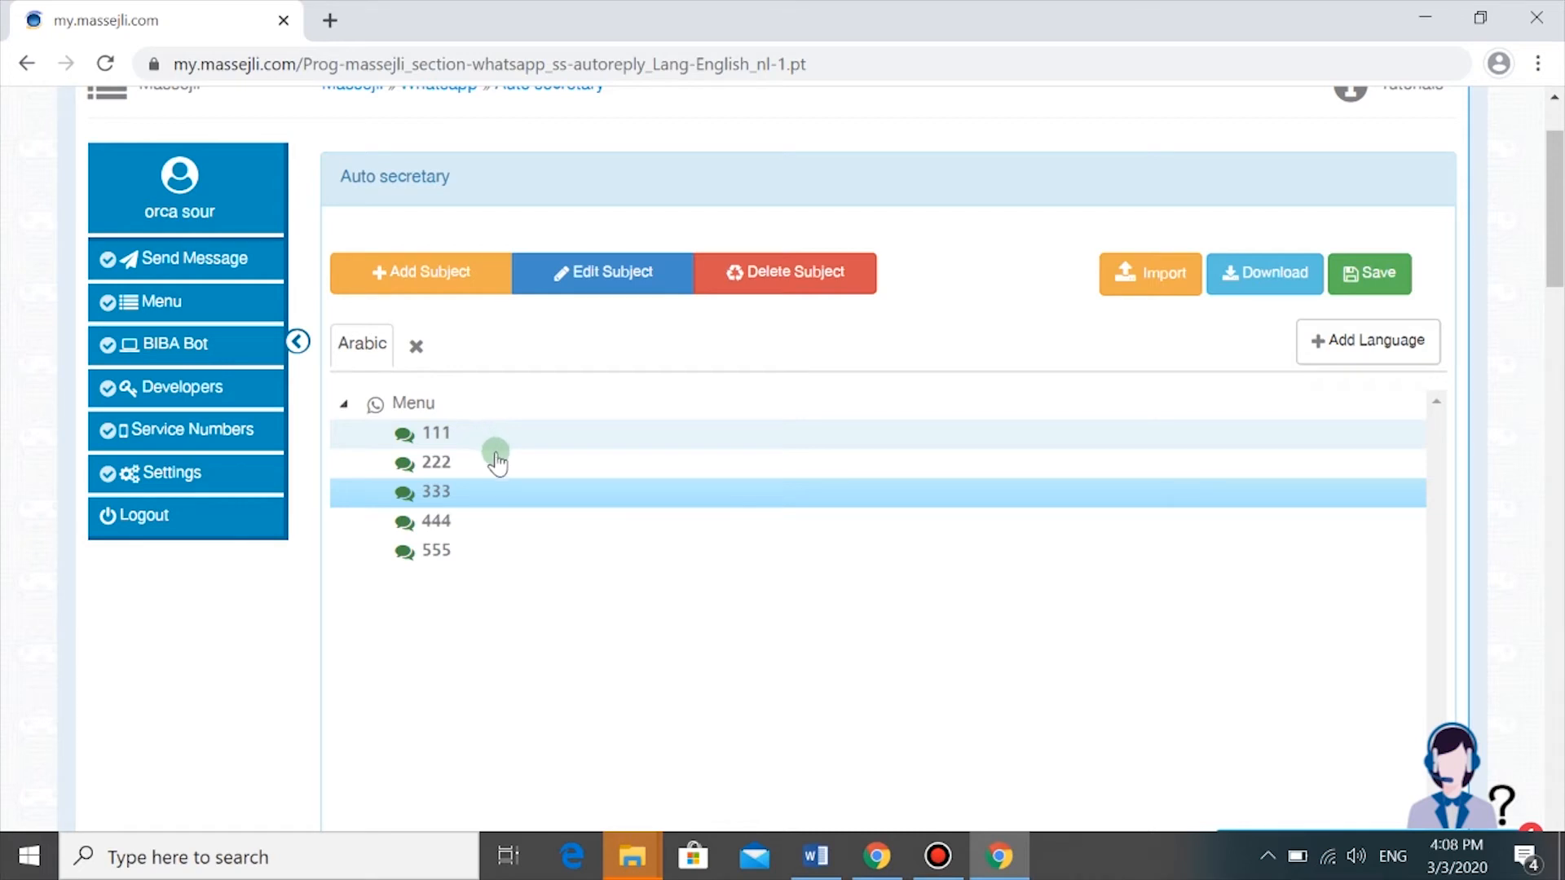
{"action": "mouse_move", "coordinate": [489, 467]}
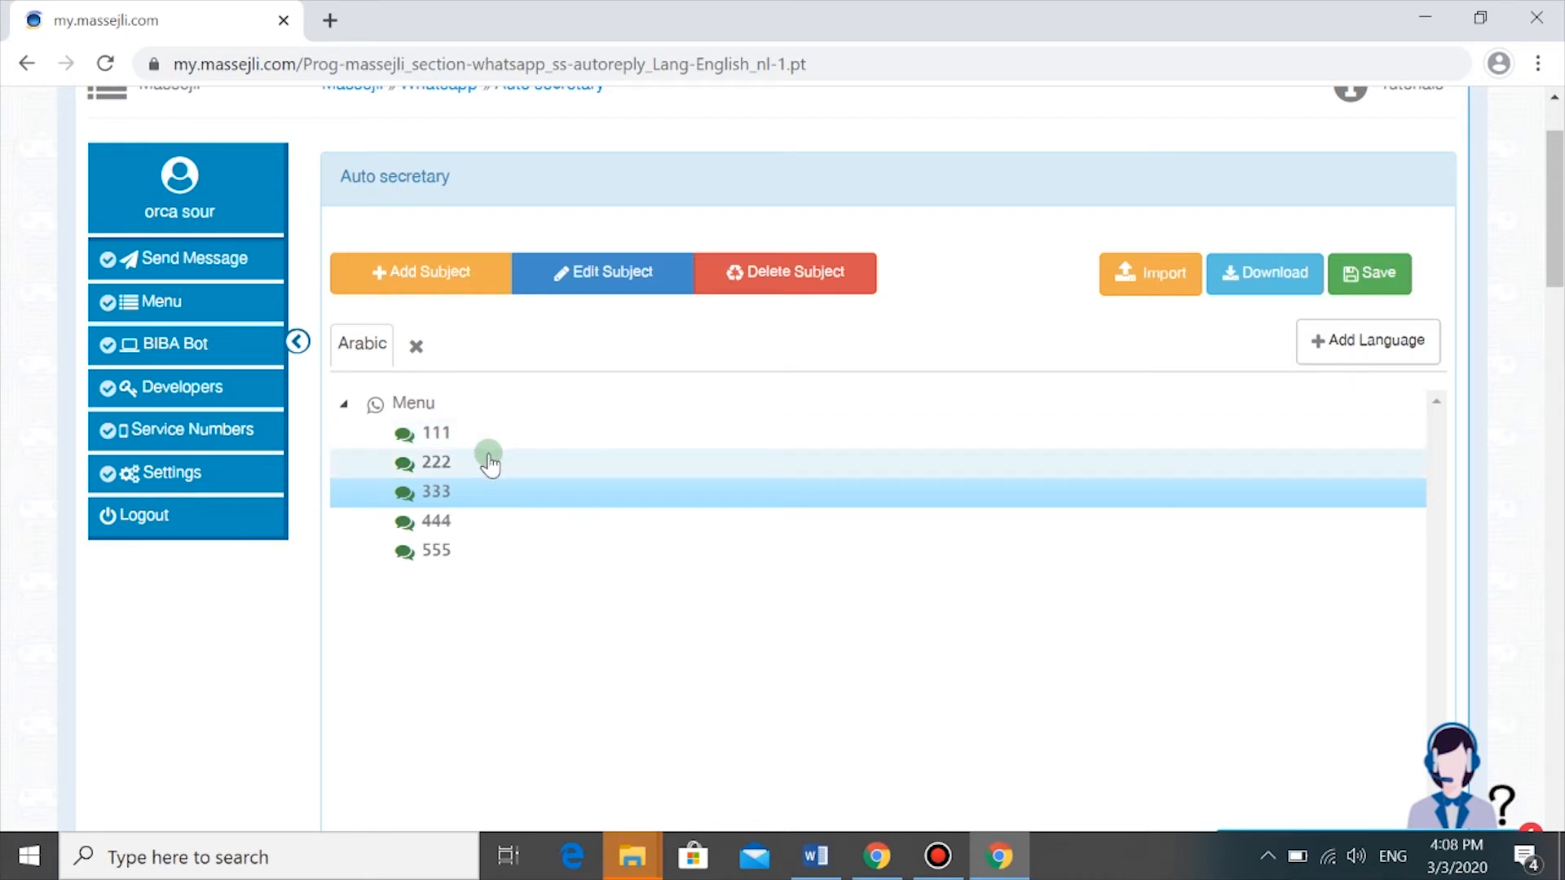
{"action": "mouse_move", "coordinate": [495, 460]}
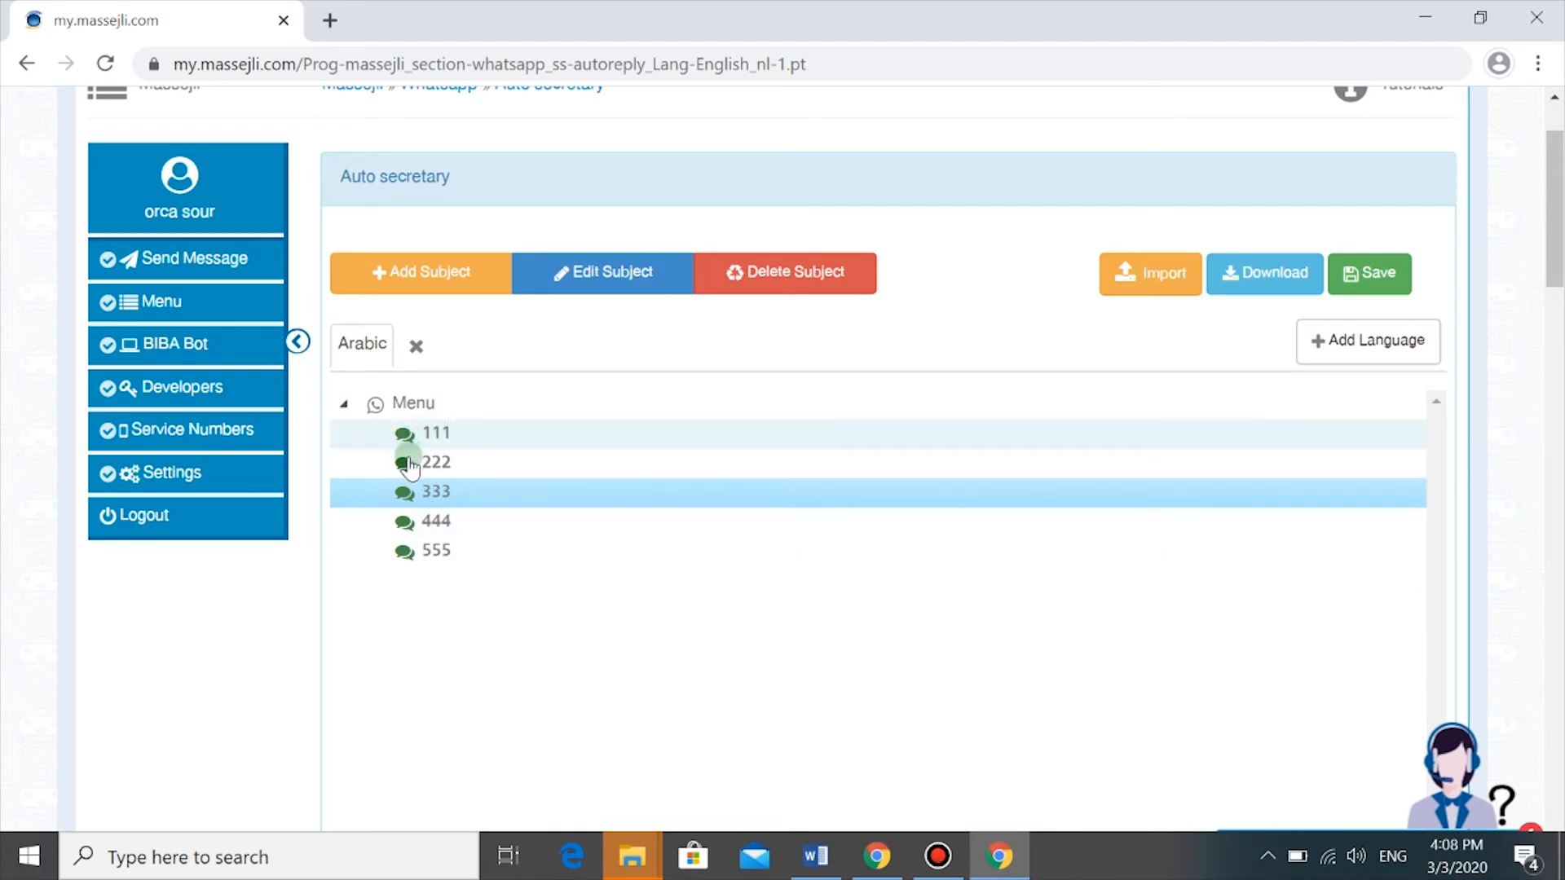
{"action": "mouse_move", "coordinate": [420, 441]}
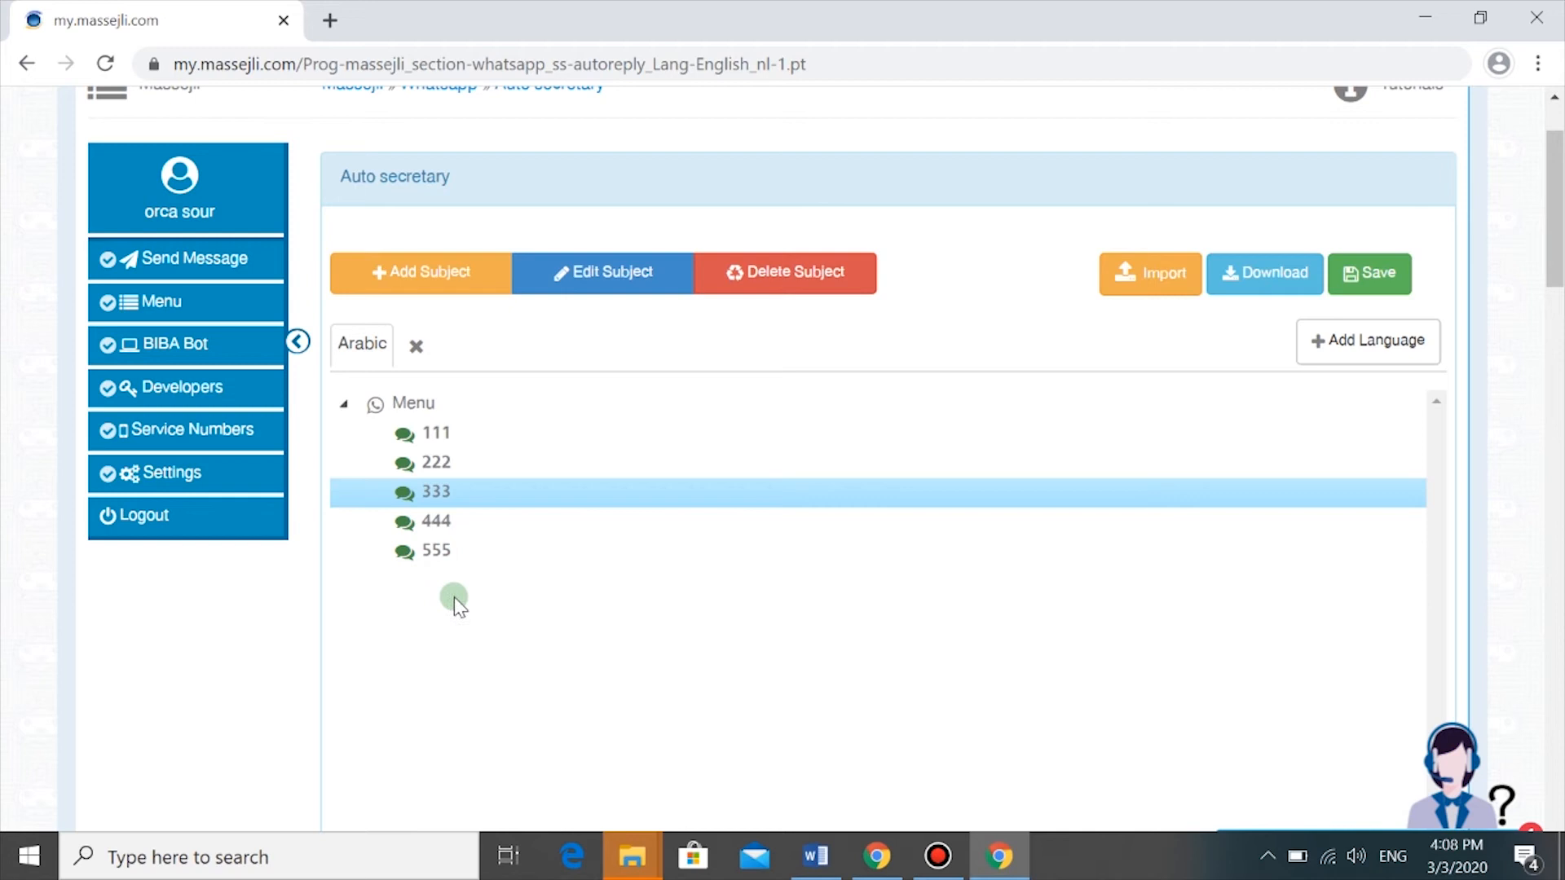
{"action": "mouse_move", "coordinate": [399, 568]}
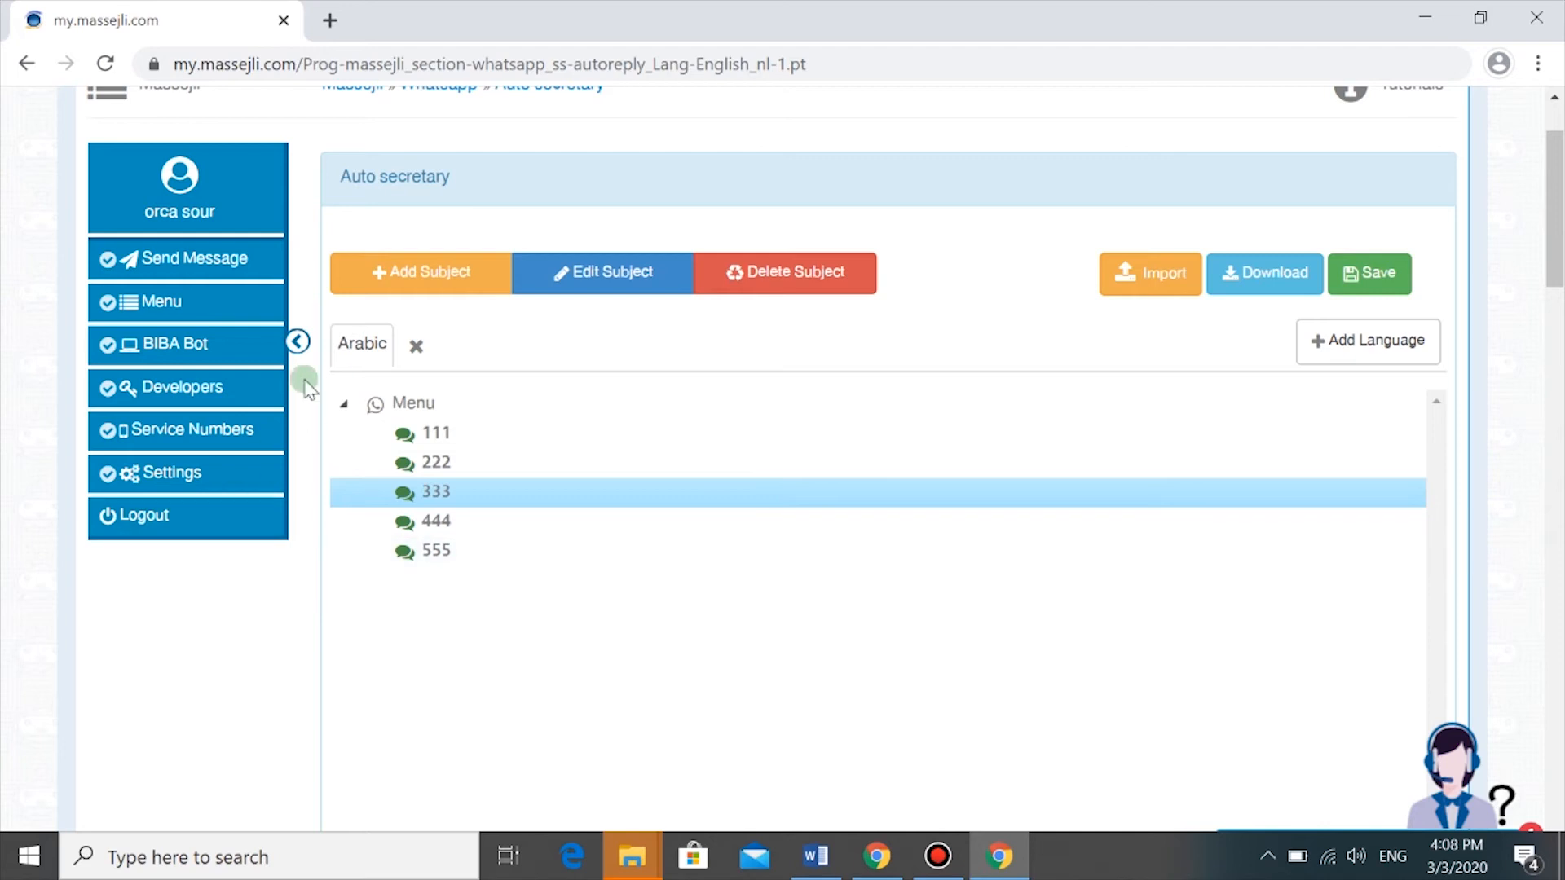
{"action": "mouse_move", "coordinate": [415, 432]}
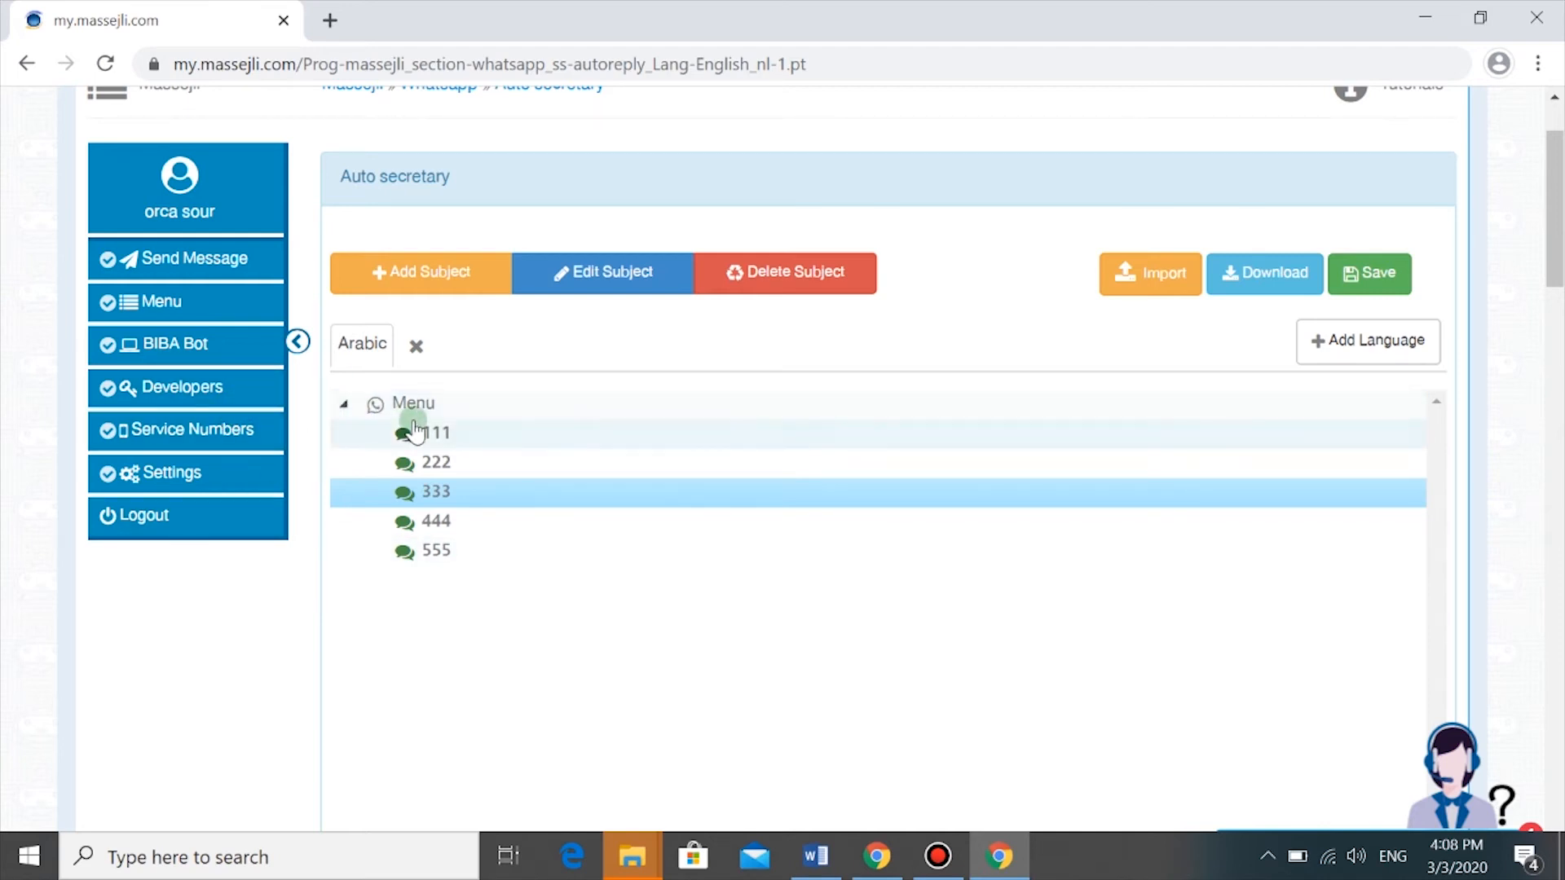
Step: Select subject 111 under Menu in the Auto secretary tree and open it for editing
{"action": "left_click", "coordinate": [433, 433]}
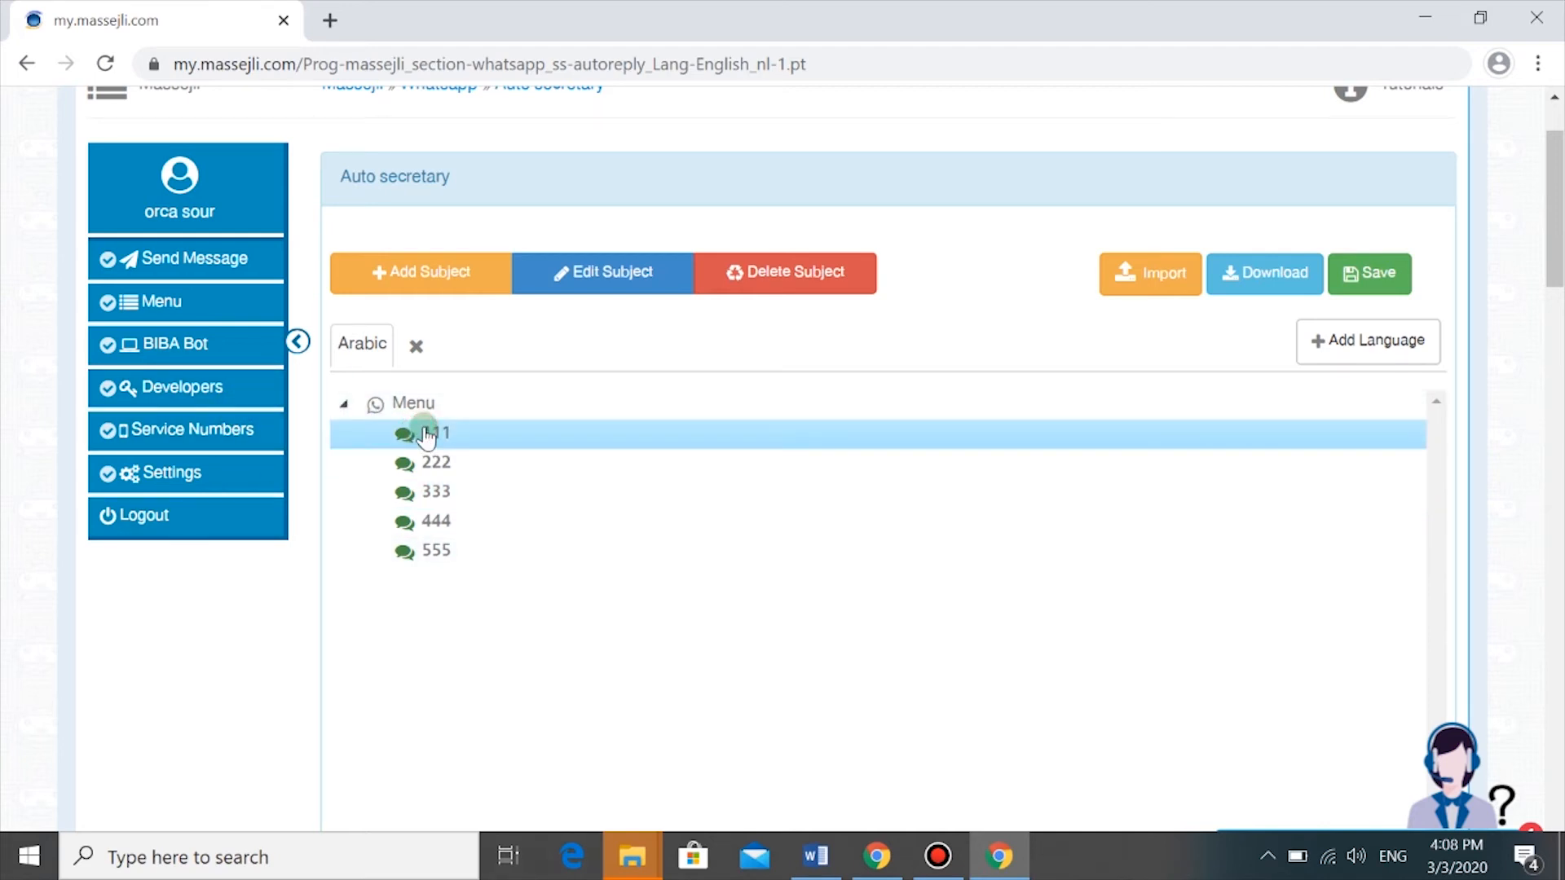
{"action": "mouse_move", "coordinate": [543, 363]}
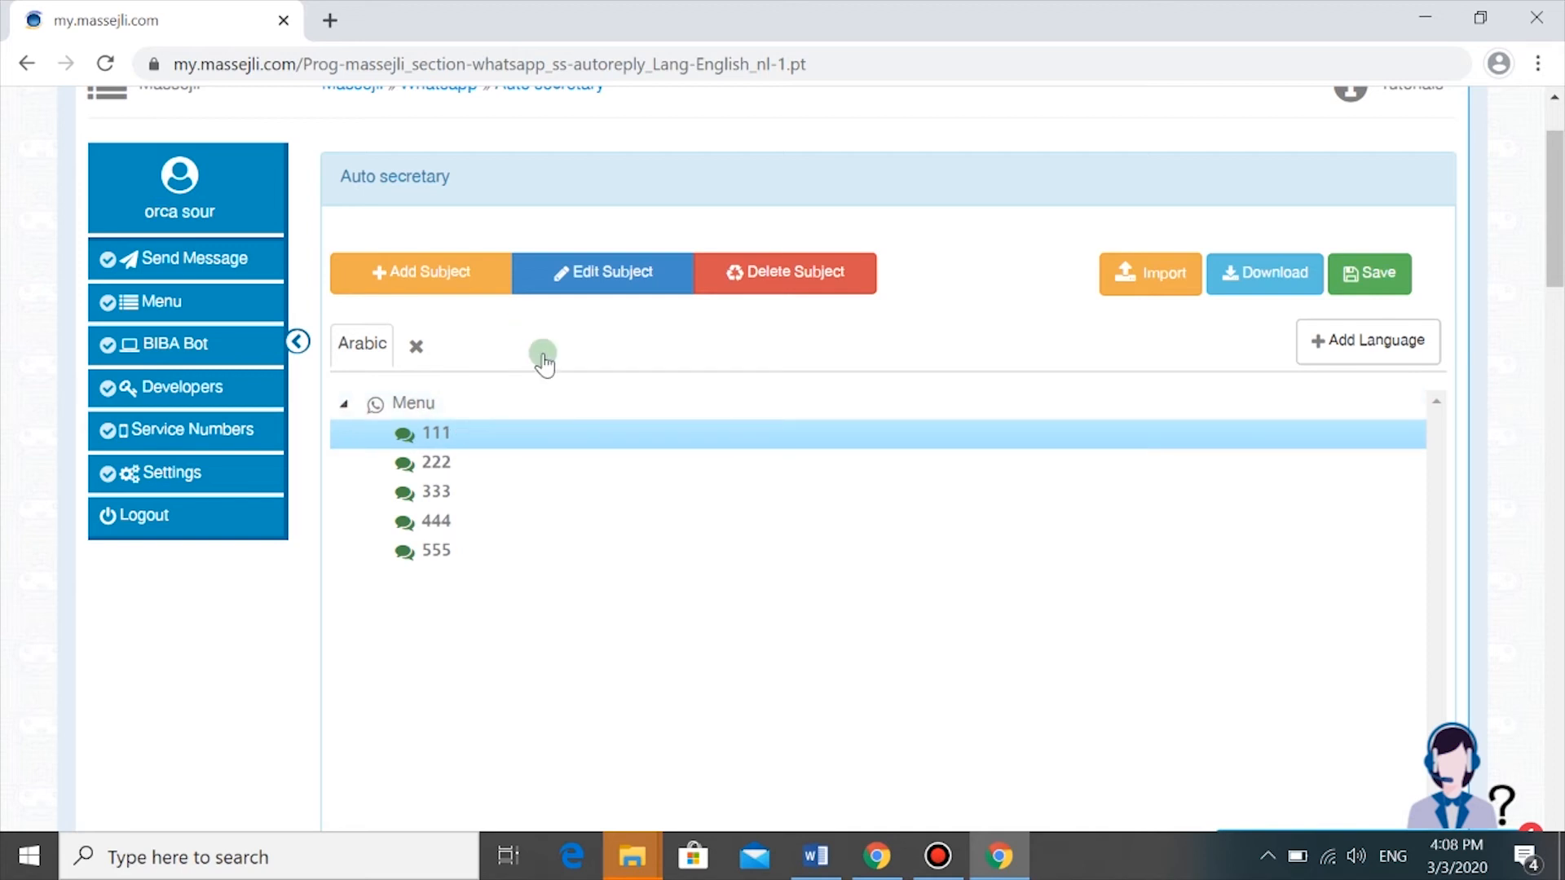
{"action": "left_click", "coordinate": [602, 272]}
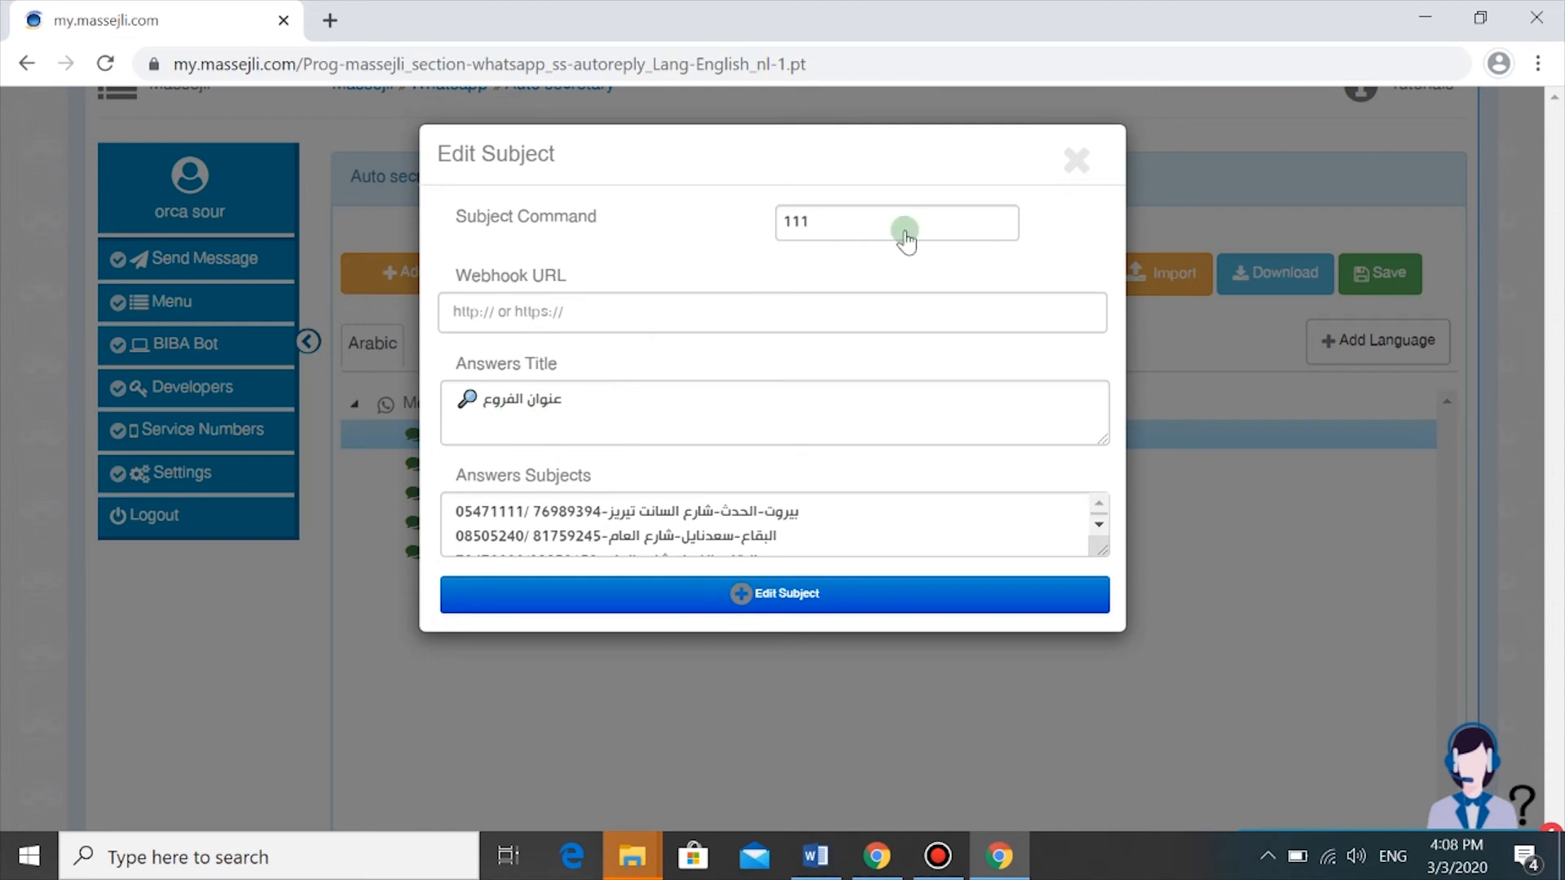
{"action": "mouse_move", "coordinate": [1077, 163]}
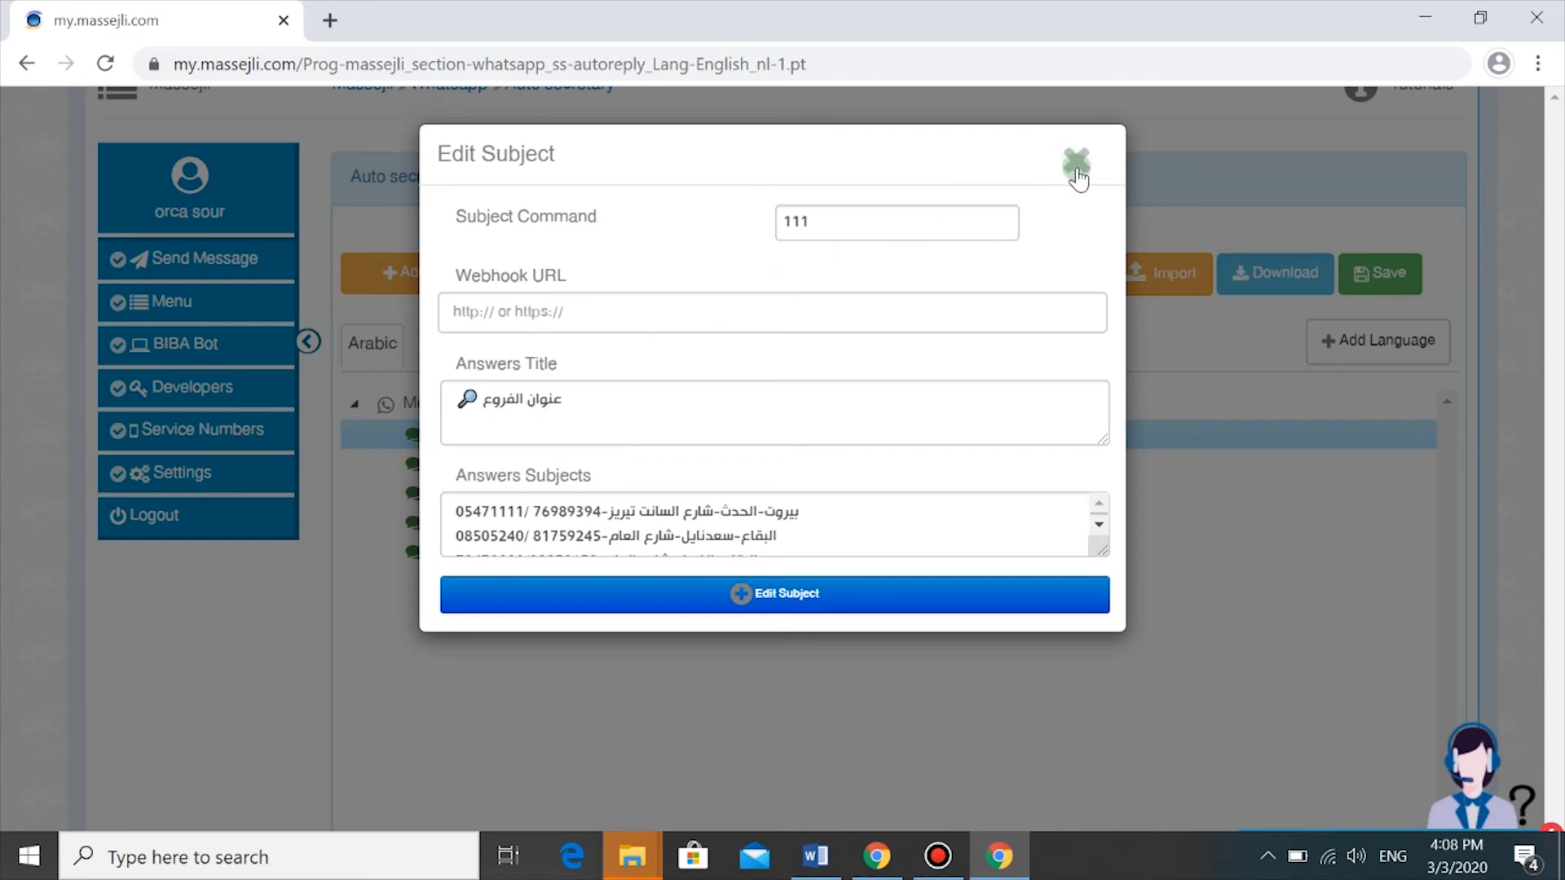
{"action": "mouse_move", "coordinate": [667, 604]}
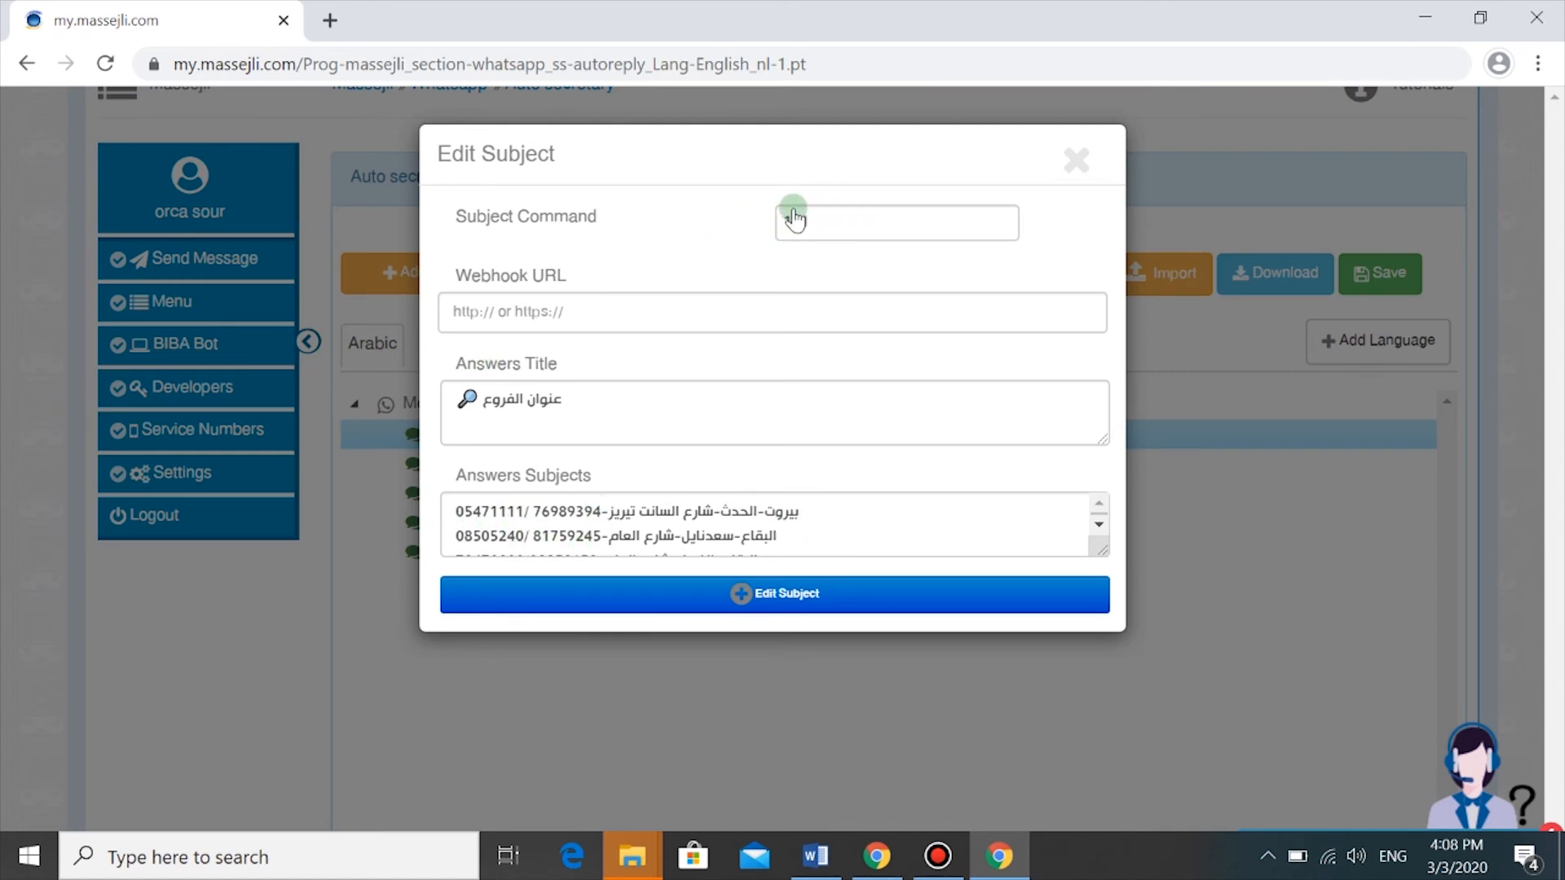
Step: Re-enter 111 as the Subject Command in the Edit Subject dialog
{"action": "type", "text": "111"}
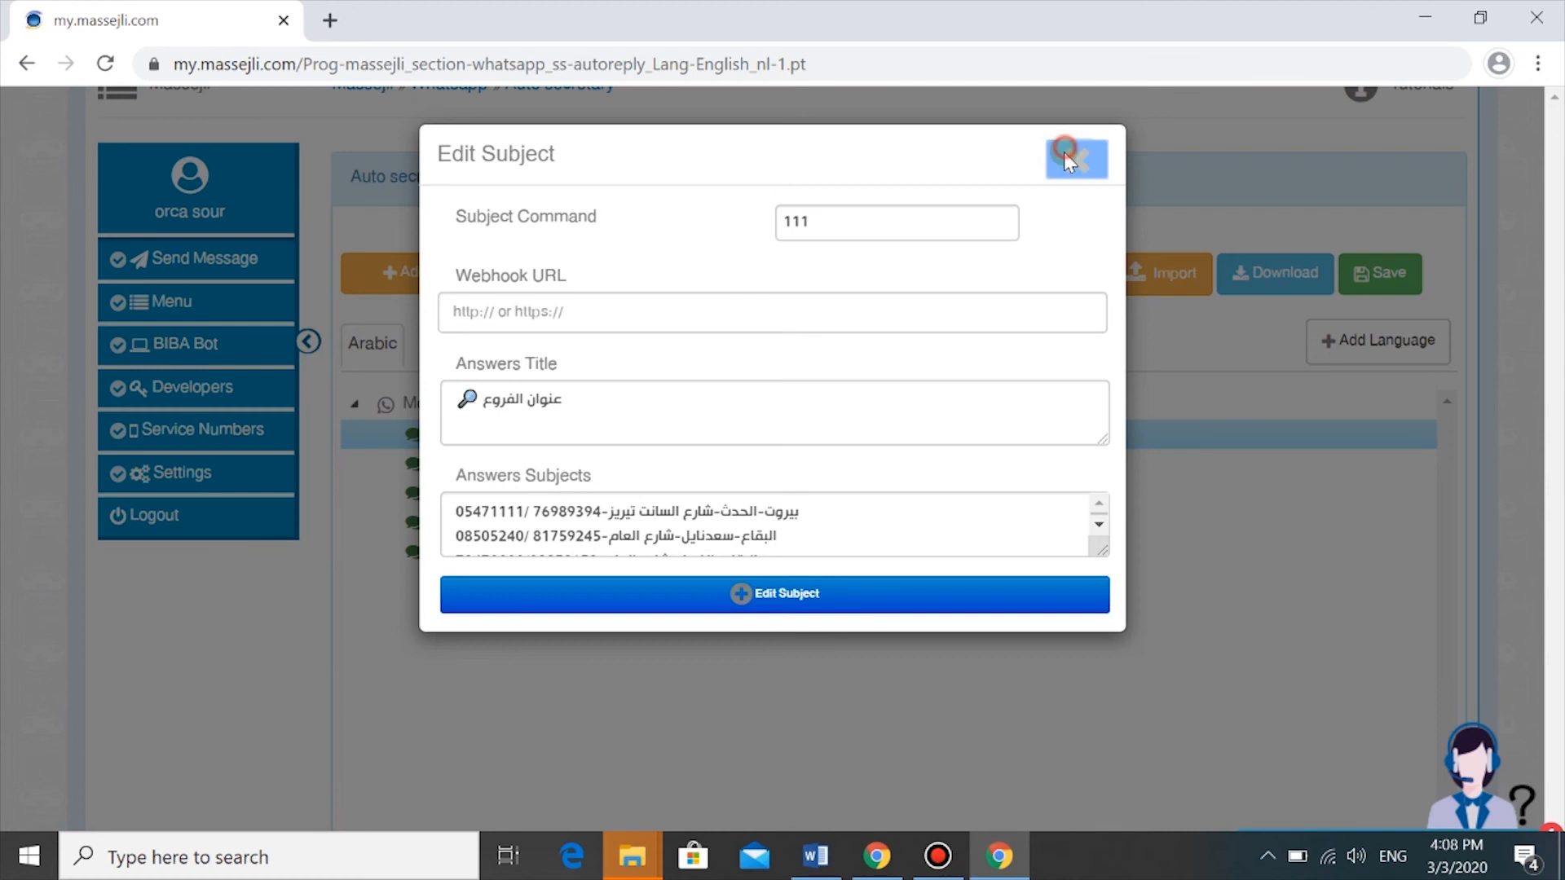
Step: Close the Edit Subject dialog for subject 111
{"action": "left_click", "coordinate": [1081, 158]}
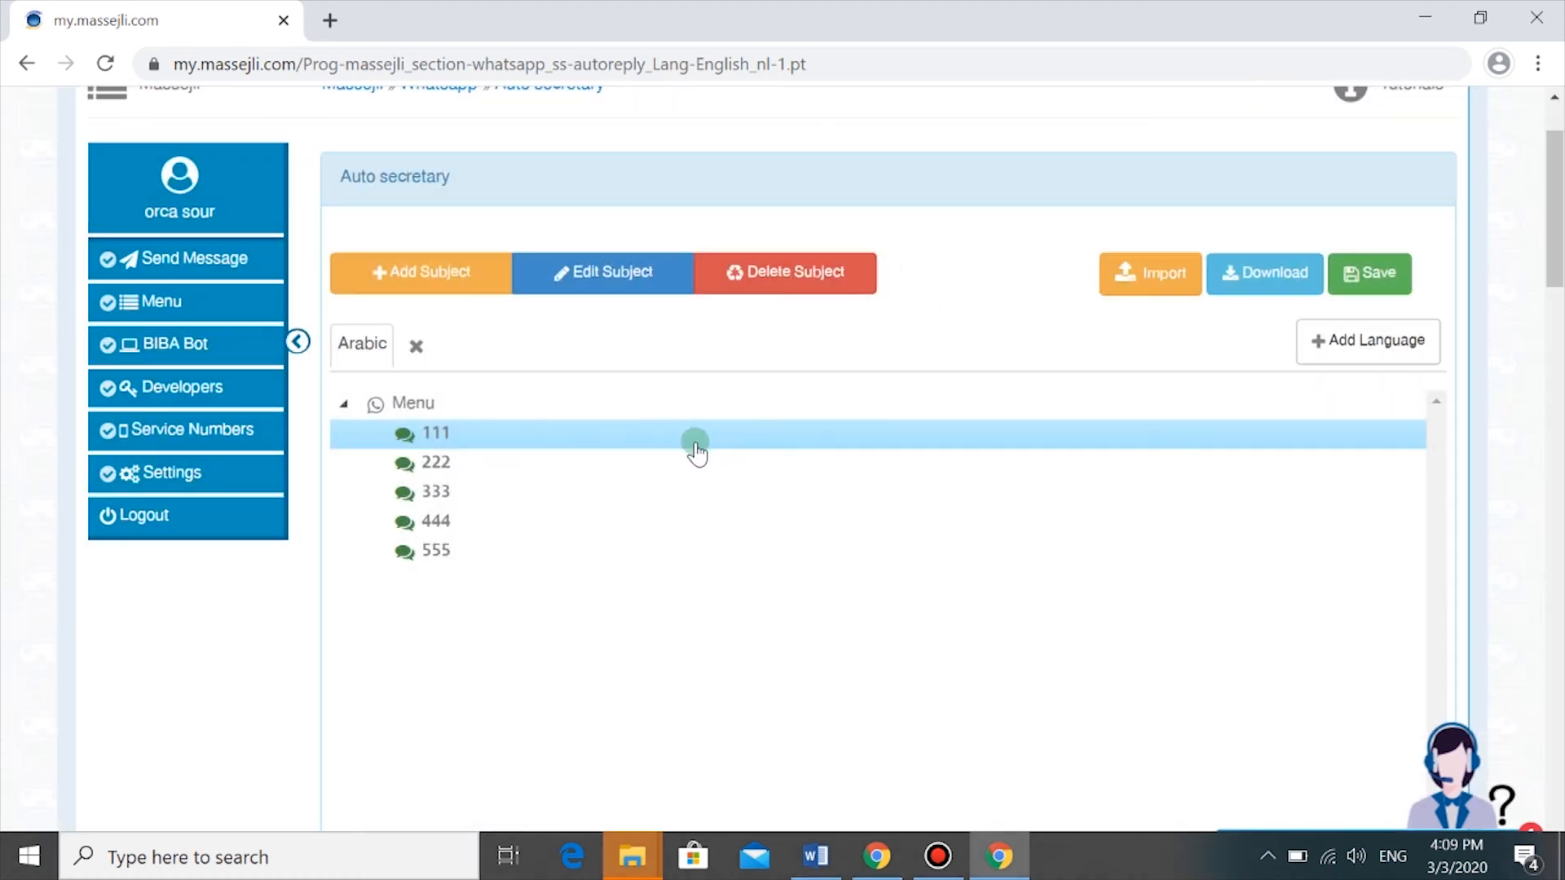
{"action": "mouse_move", "coordinate": [678, 465]}
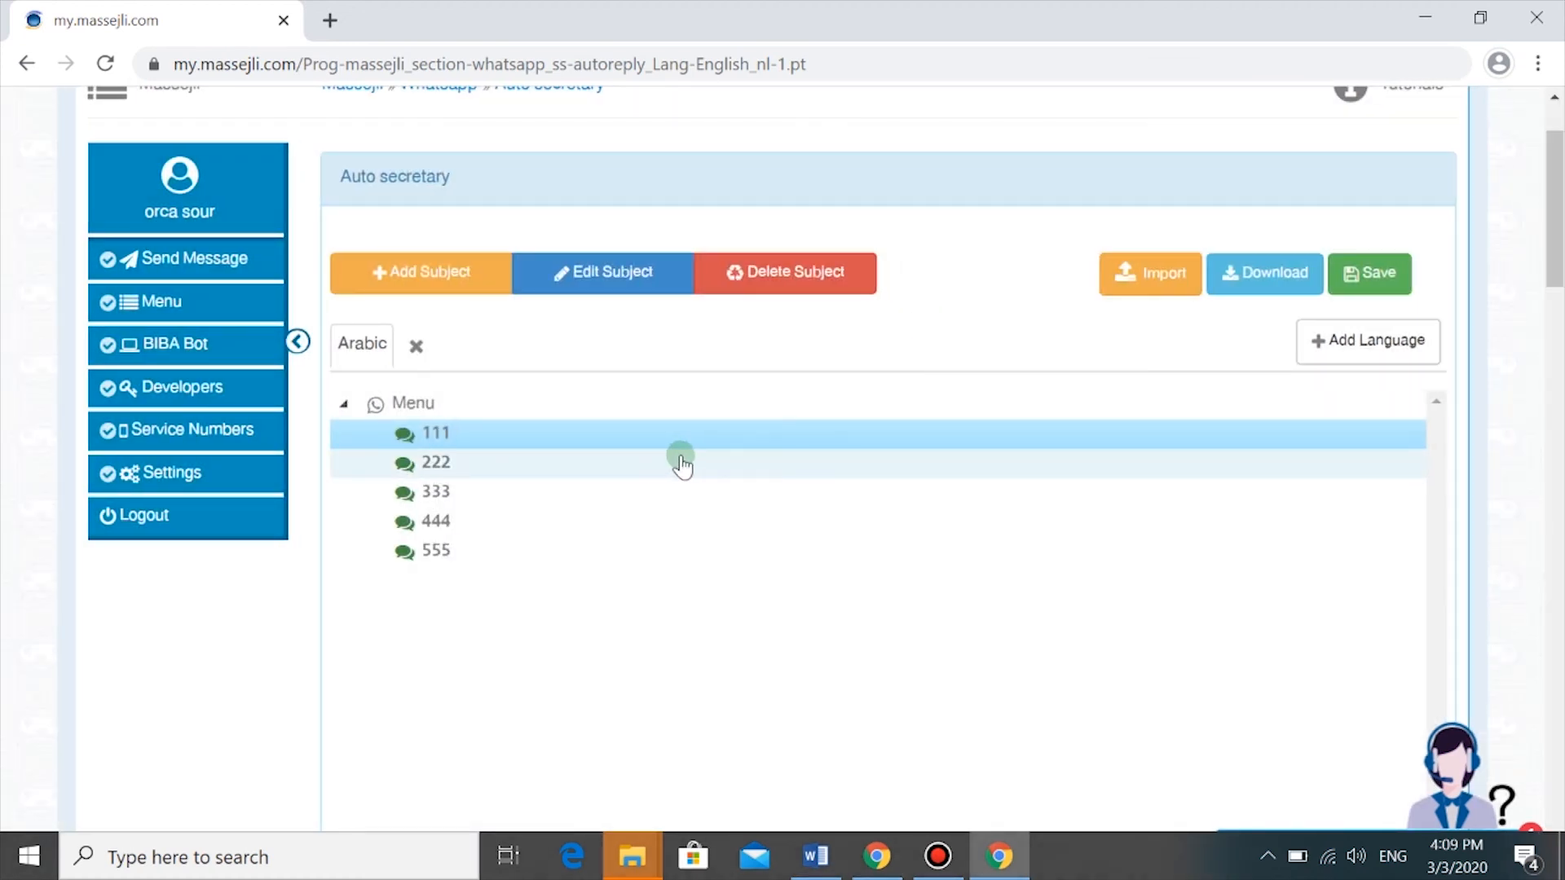